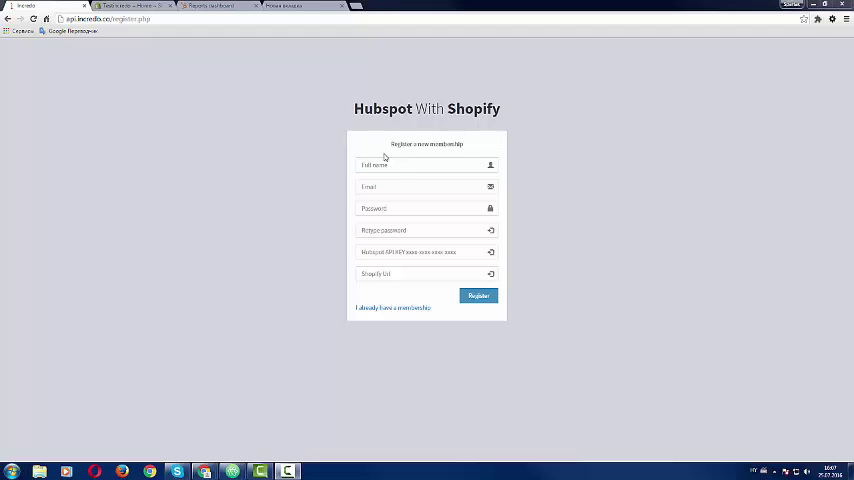
{"action": "mouse_move", "coordinate": [363, 122]}
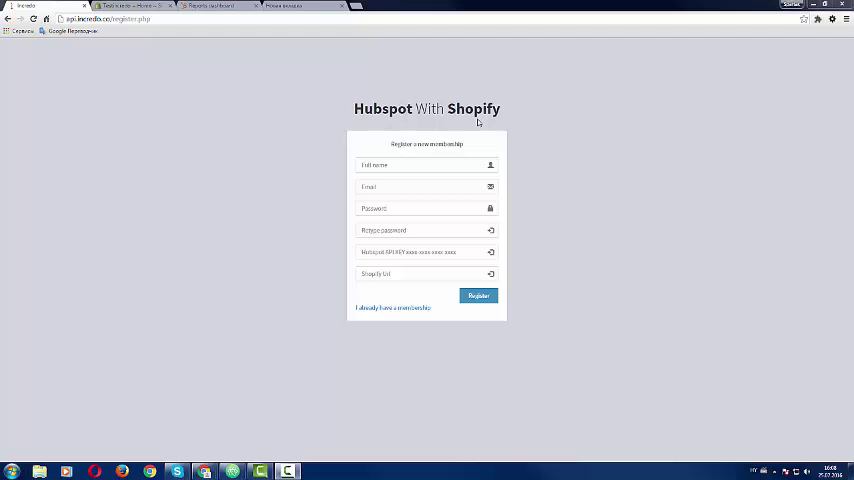
{"action": "mouse_move", "coordinate": [455, 121]}
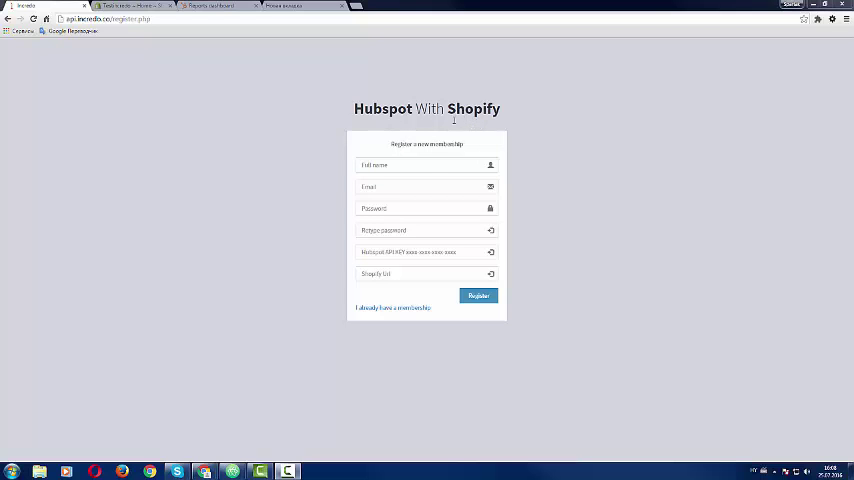
{"action": "mouse_move", "coordinate": [297, 155]}
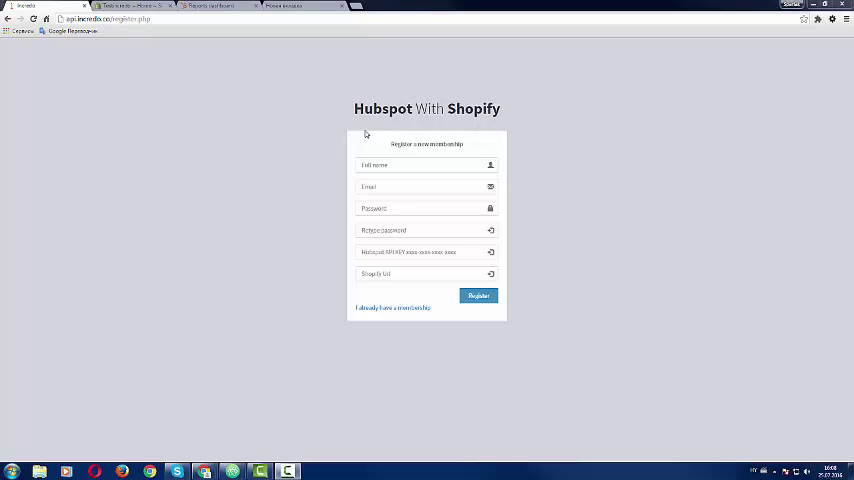
Fill in the registration form with full name 'Art', an email address and a password.
{"action": "left_click", "coordinate": [425, 165]}
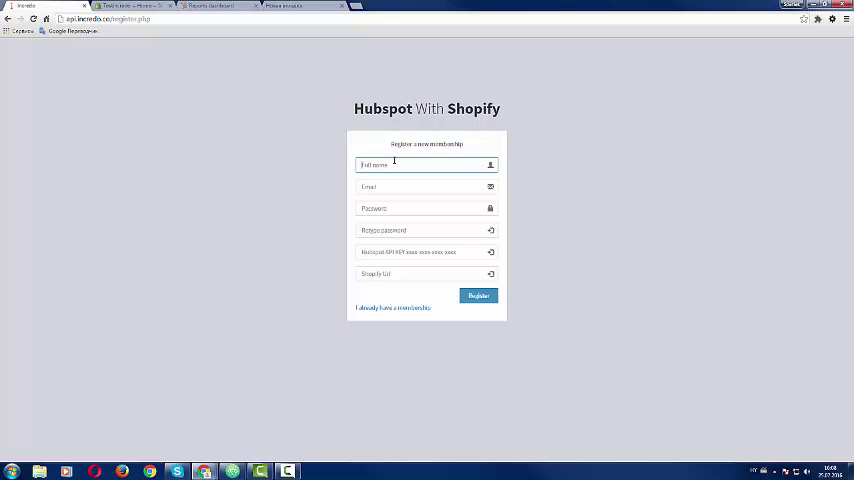
{"action": "type", "text": "Art"}
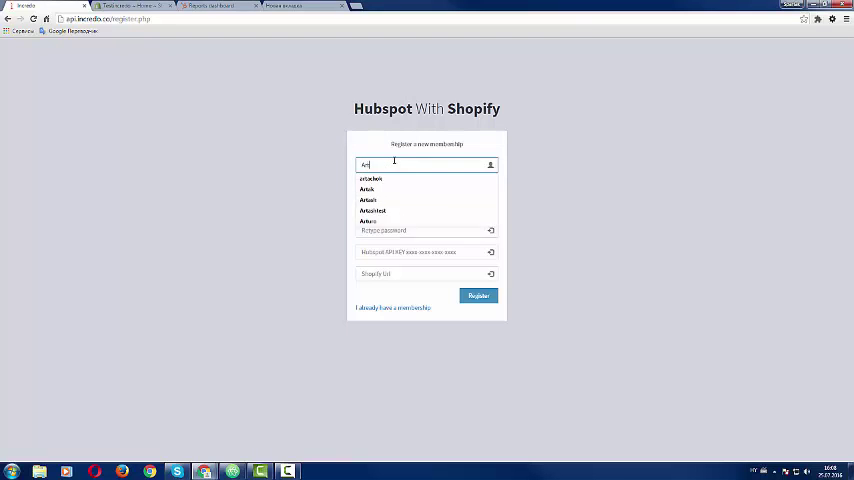
{"action": "left_click", "coordinate": [367, 189]}
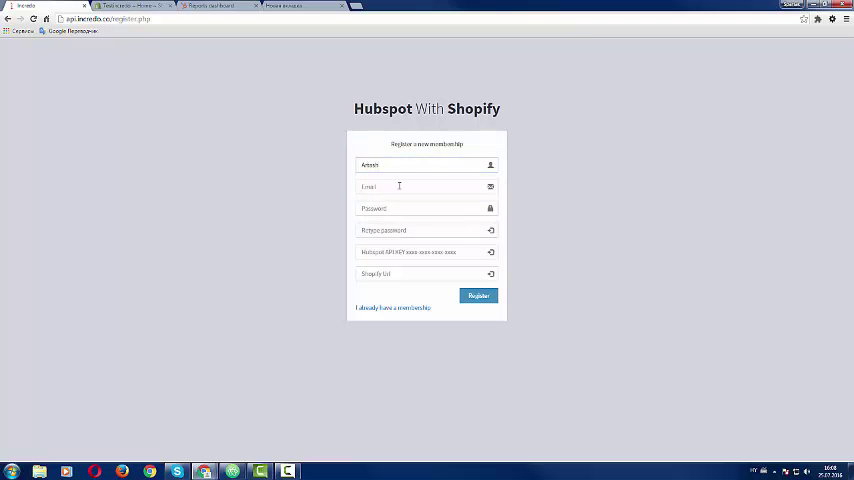
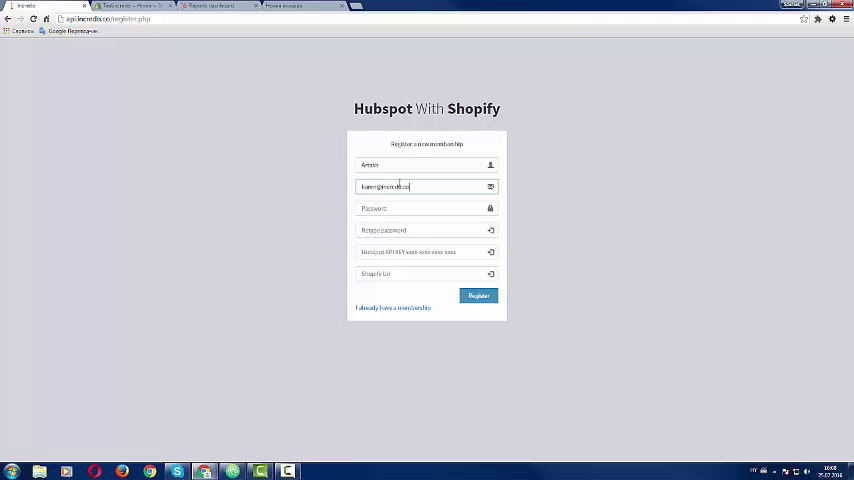
{"action": "left_click", "coordinate": [425, 208]}
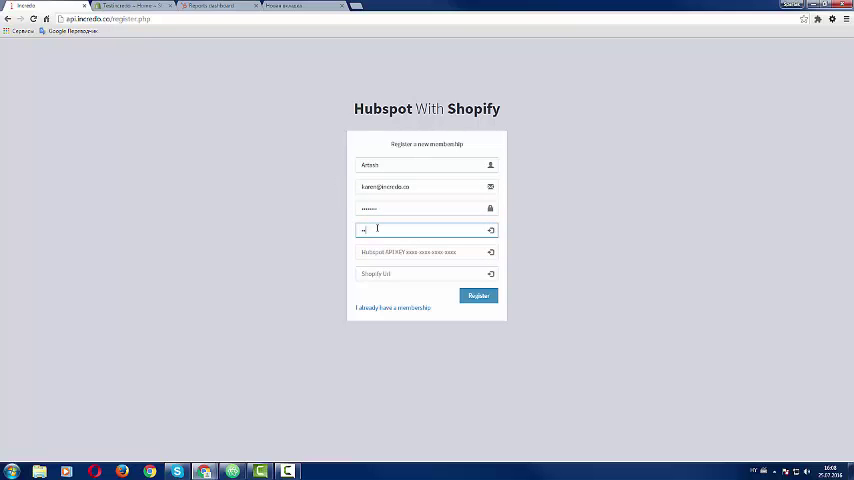
{"action": "type", "text": "••••••"}
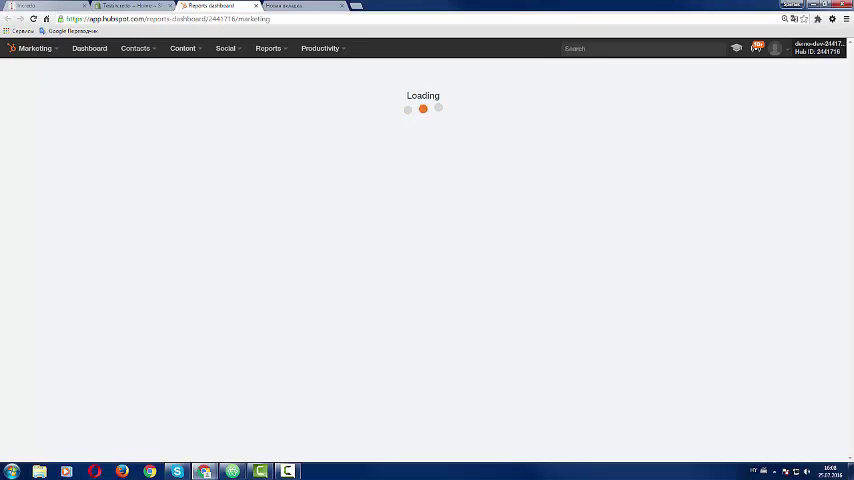
Generate a new HubSpot API key from the Integrations page and select it for copying.
{"action": "left_click", "coordinate": [775, 49]}
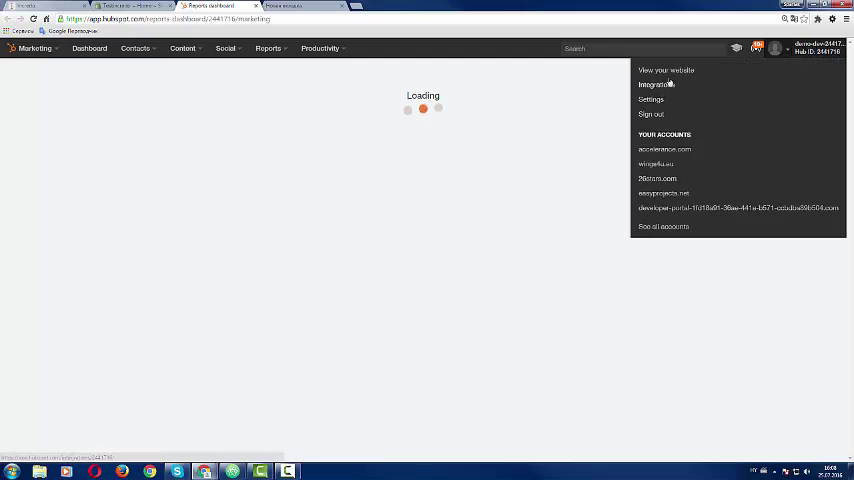
{"action": "left_click", "coordinate": [657, 85]}
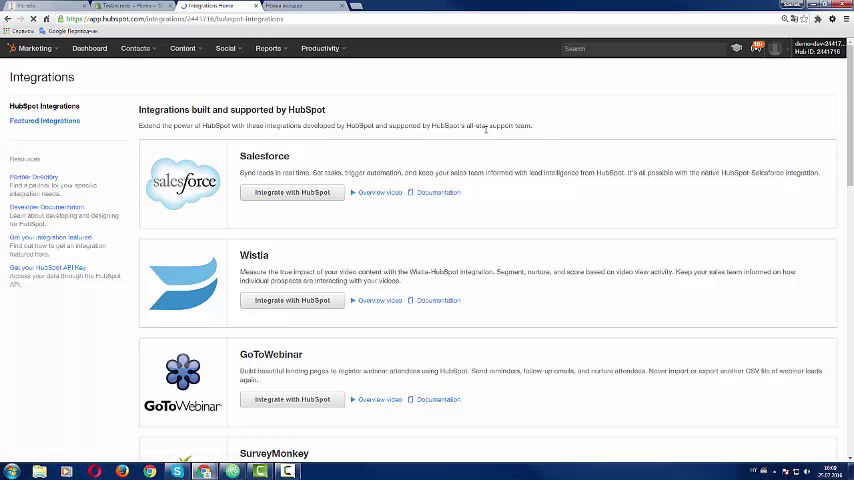
{"action": "mouse_move", "coordinate": [260, 142]}
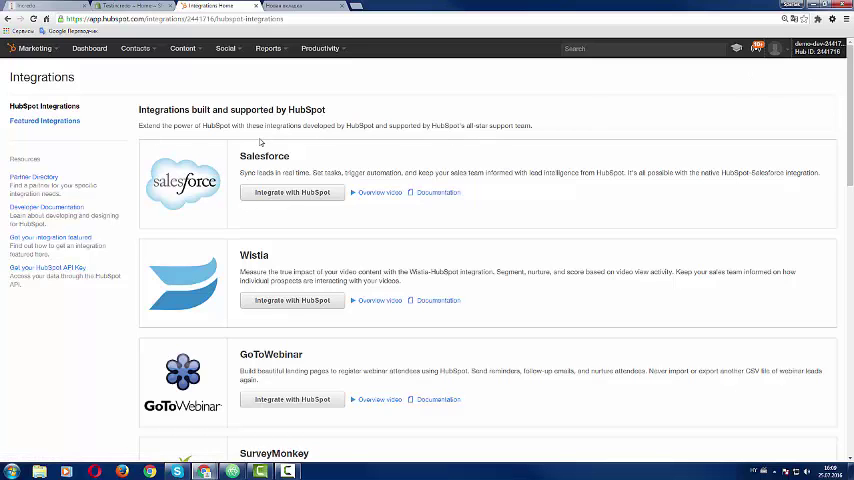
{"action": "mouse_move", "coordinate": [213, 312]}
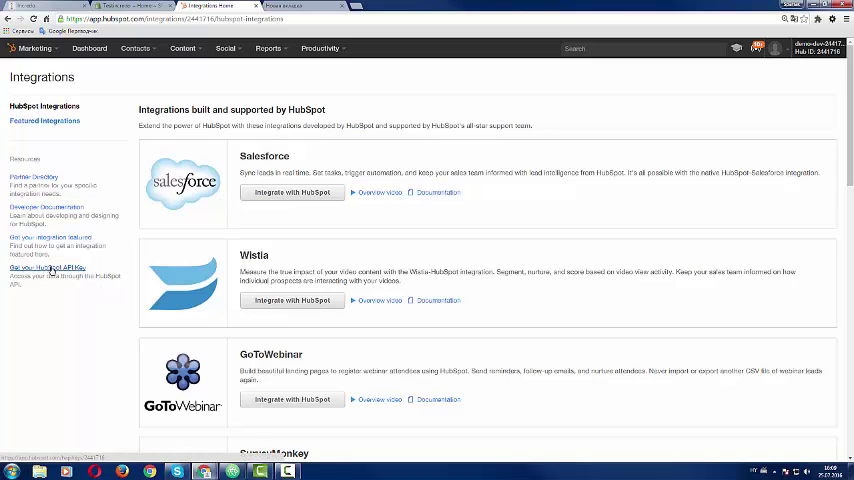
{"action": "left_click", "coordinate": [48, 268]}
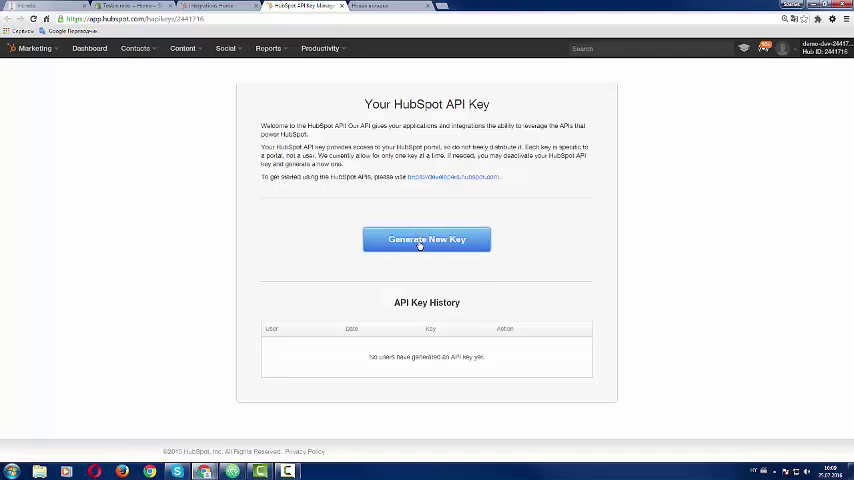
{"action": "left_click", "coordinate": [426, 239]}
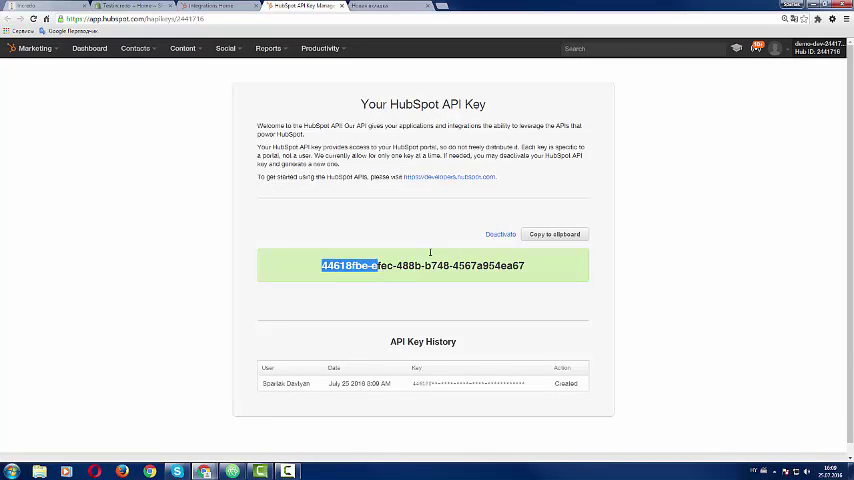
{"action": "triple_click", "coordinate": [422, 265]}
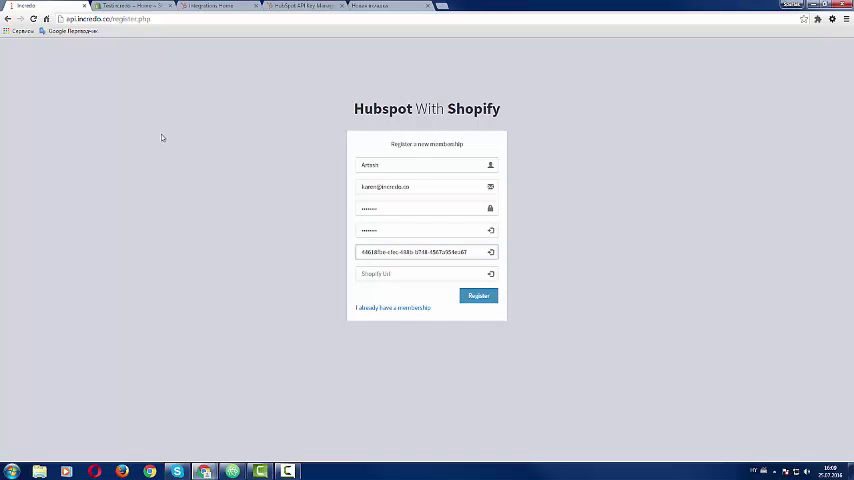
Paste the new key into the Hubspot API KEY field and move to the Shopify Url field.
{"action": "left_click", "coordinate": [425, 274]}
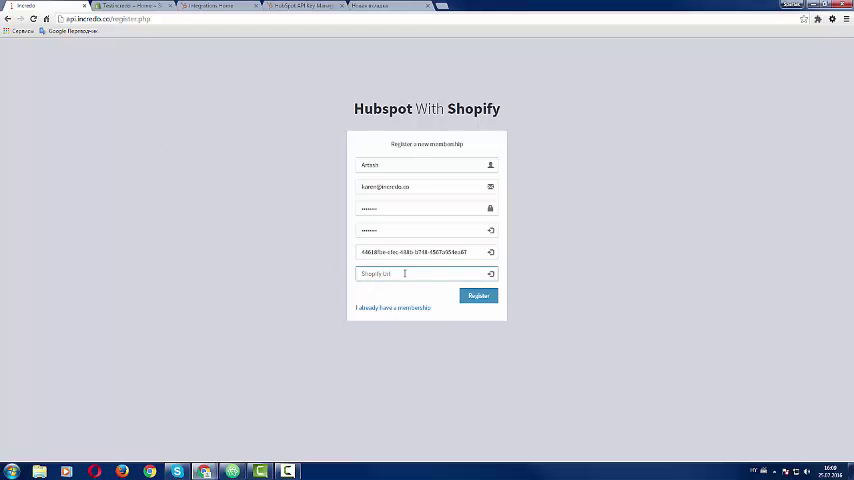
{"action": "left_click", "coordinate": [478, 296]}
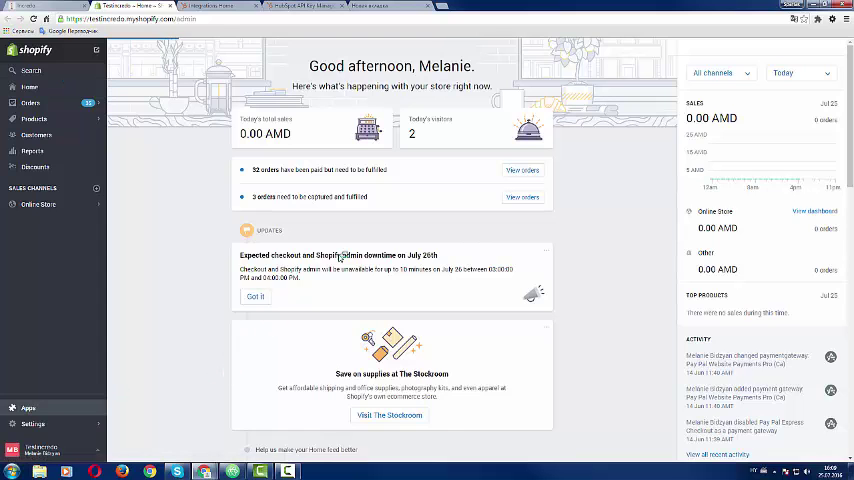
Copy the example URL from the vazgen private app's details in the Shopify store admin.
{"action": "left_click", "coordinate": [28, 408]}
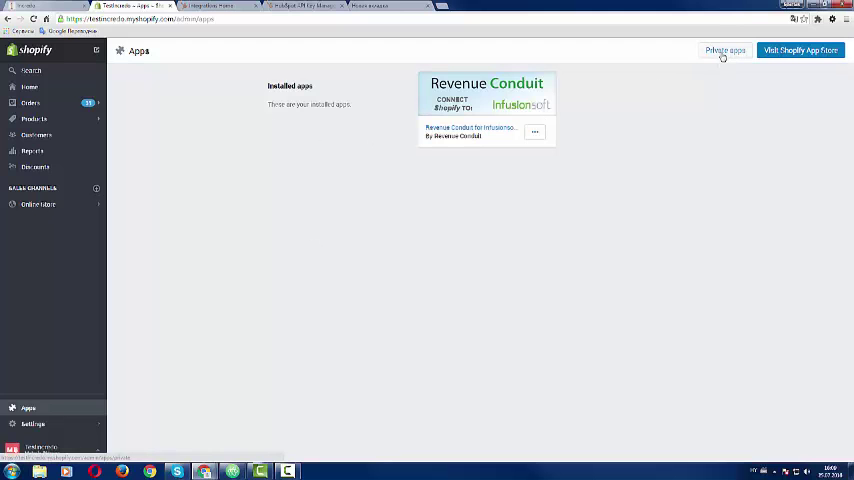
{"action": "left_click", "coordinate": [724, 50]}
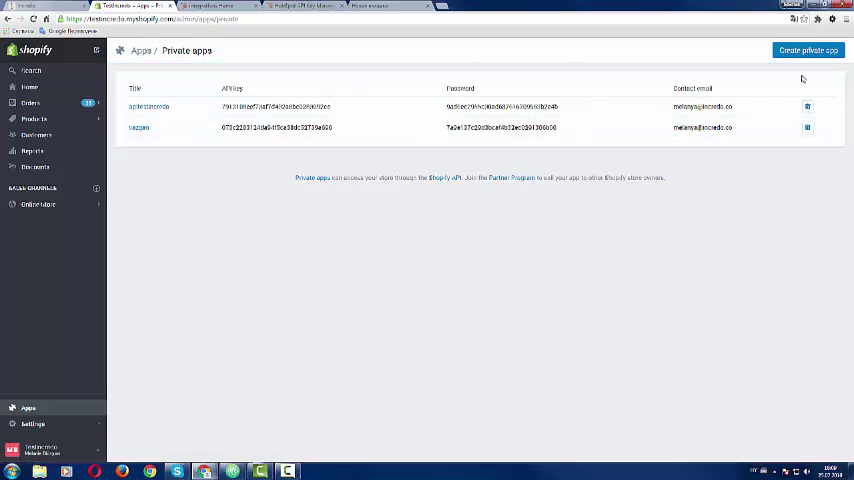
{"action": "mouse_move", "coordinate": [808, 50]}
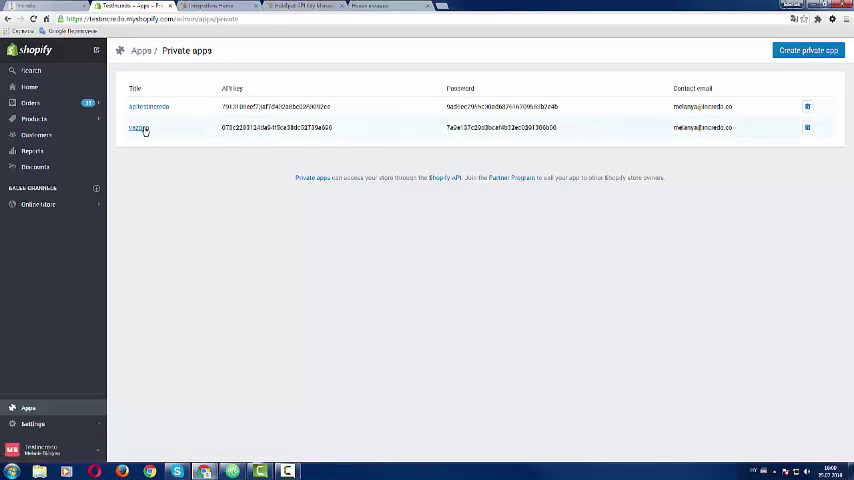
{"action": "left_click", "coordinate": [139, 128]}
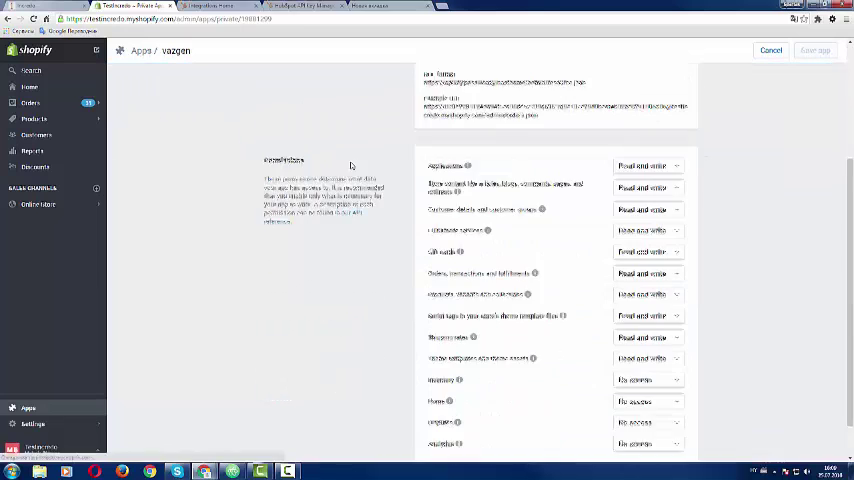
{"action": "scroll", "scroll_direction": "up", "scroll_amount": 3}
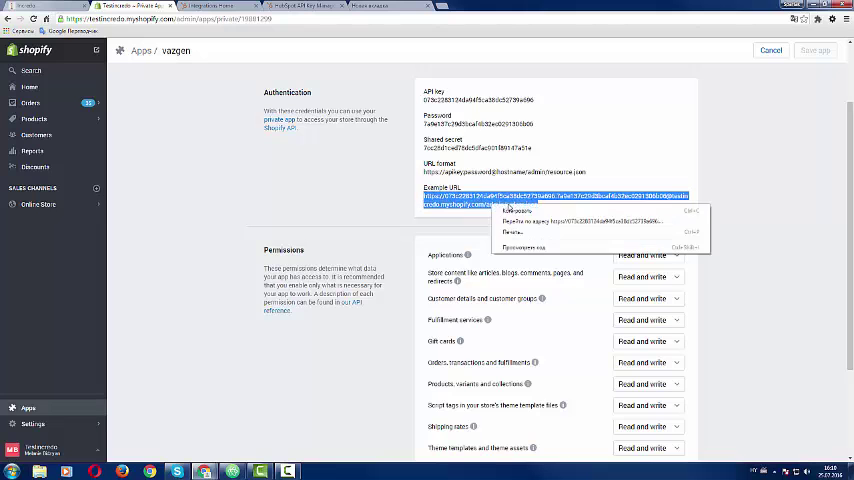
{"action": "left_click", "coordinate": [30, 6]}
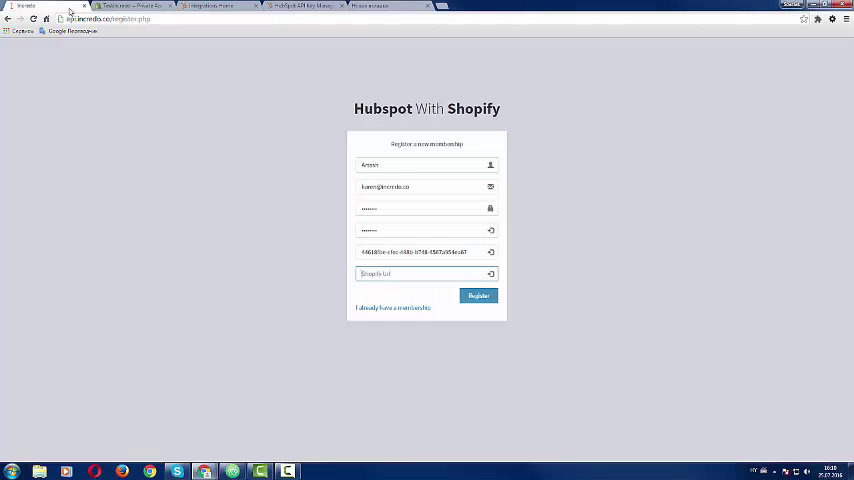
Paste the Shopify URL, submit registration, then sign in to the Incredo dashboard.
{"action": "right_click", "coordinate": [420, 273]}
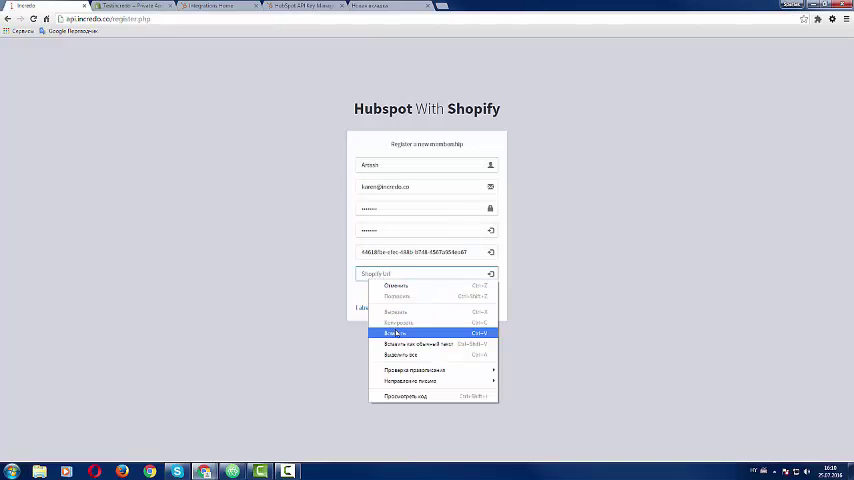
{"action": "left_click", "coordinate": [396, 333]}
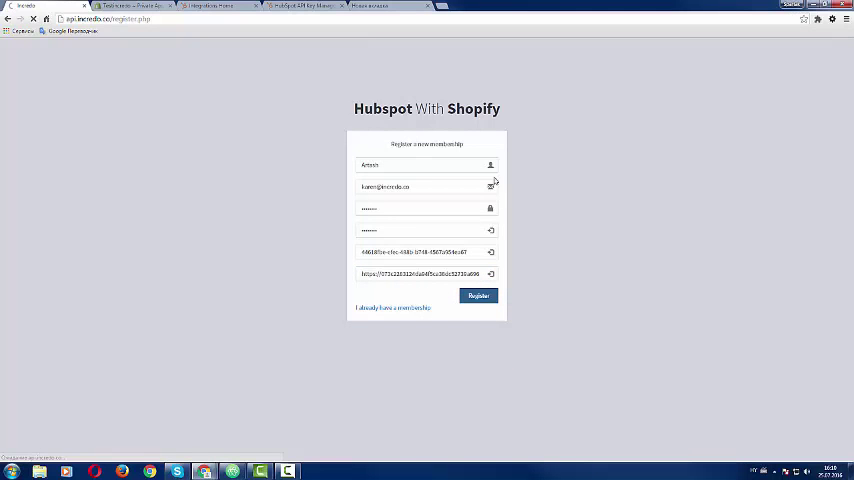
{"action": "mouse_move", "coordinate": [491, 140]}
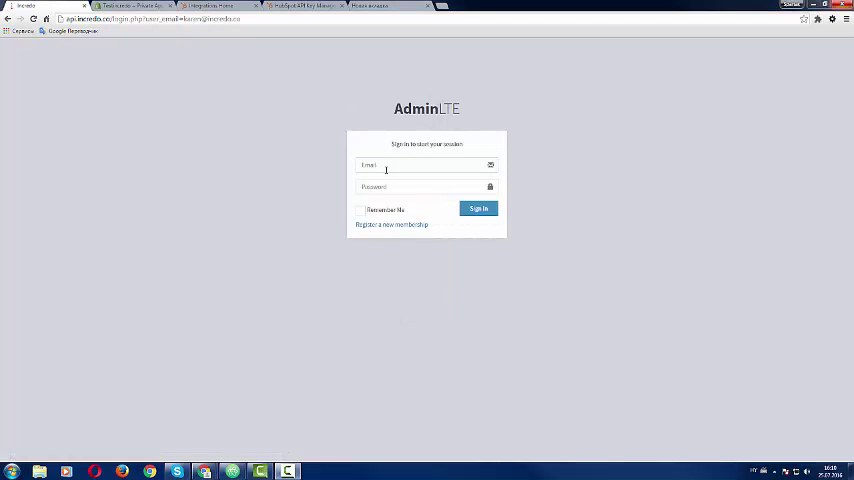
{"action": "left_click", "coordinate": [420, 165]}
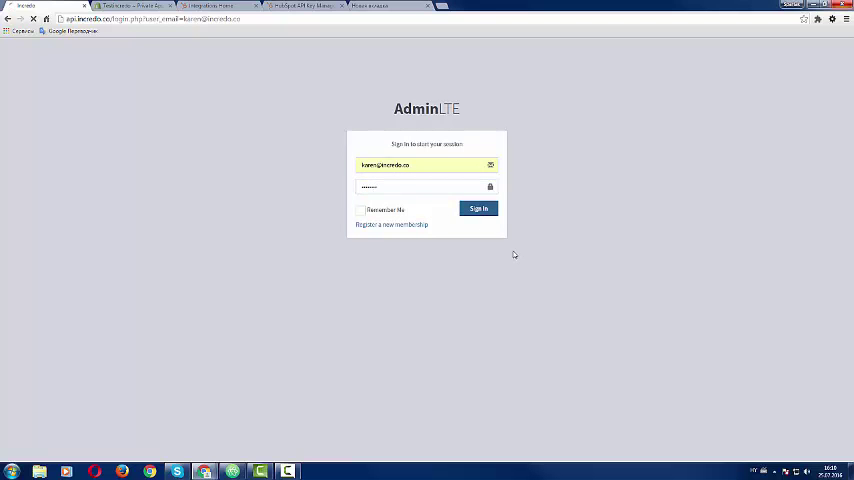
{"action": "left_click", "coordinate": [478, 208]}
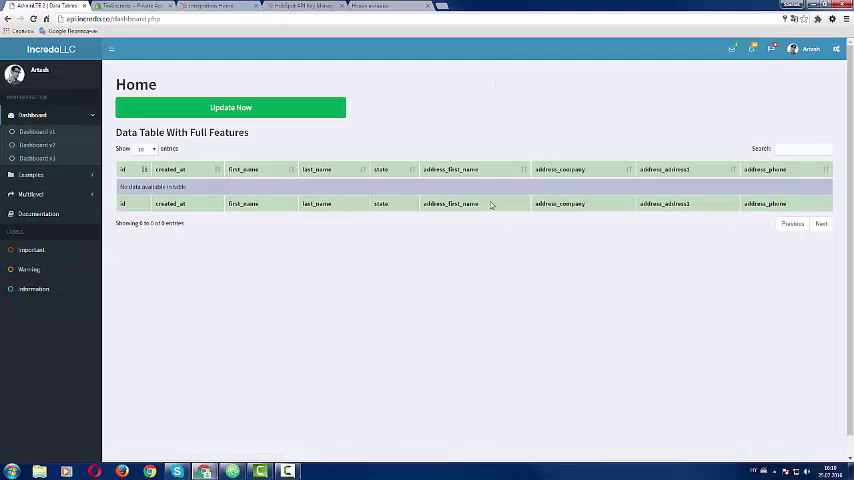
{"action": "mouse_move", "coordinate": [278, 246]}
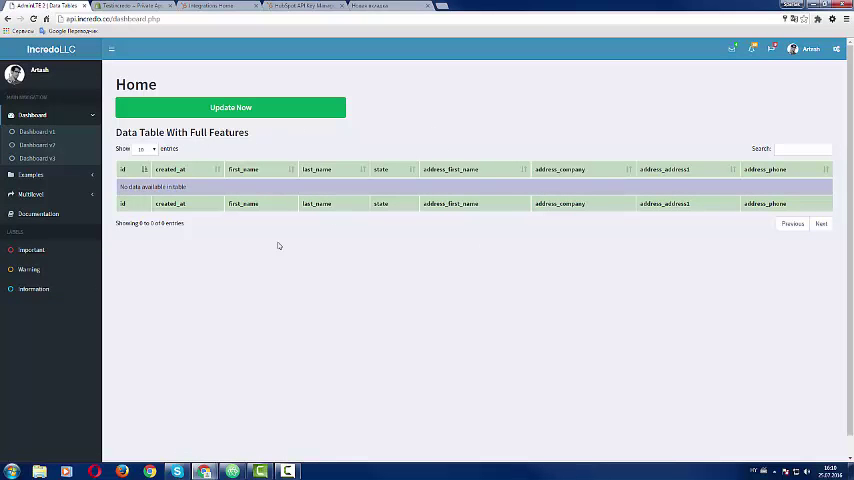
{"action": "mouse_move", "coordinate": [385, 55]}
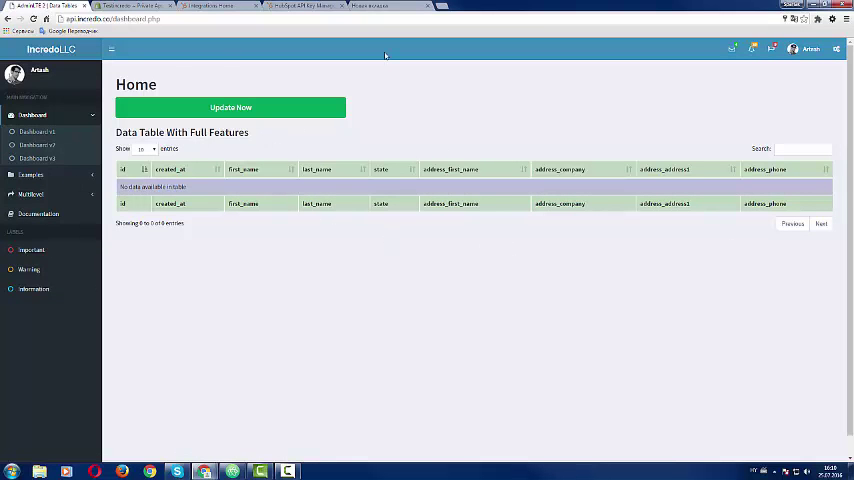
{"action": "mouse_move", "coordinate": [525, 146]}
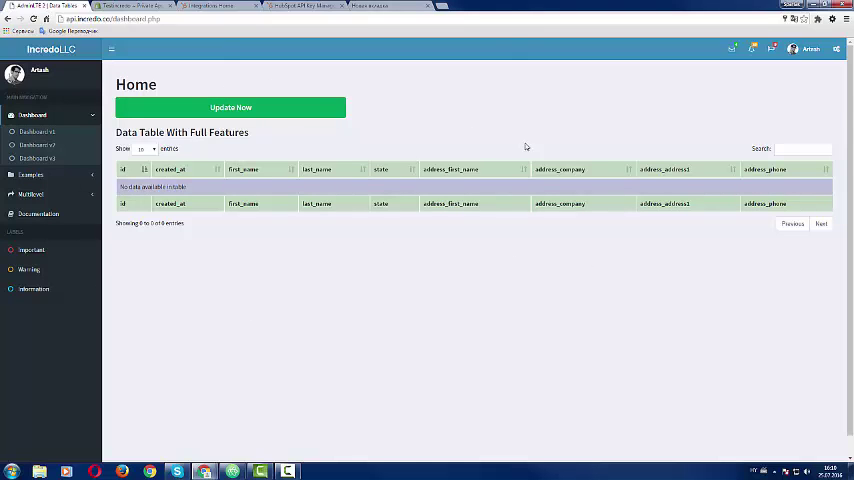
{"action": "mouse_move", "coordinate": [435, 221]}
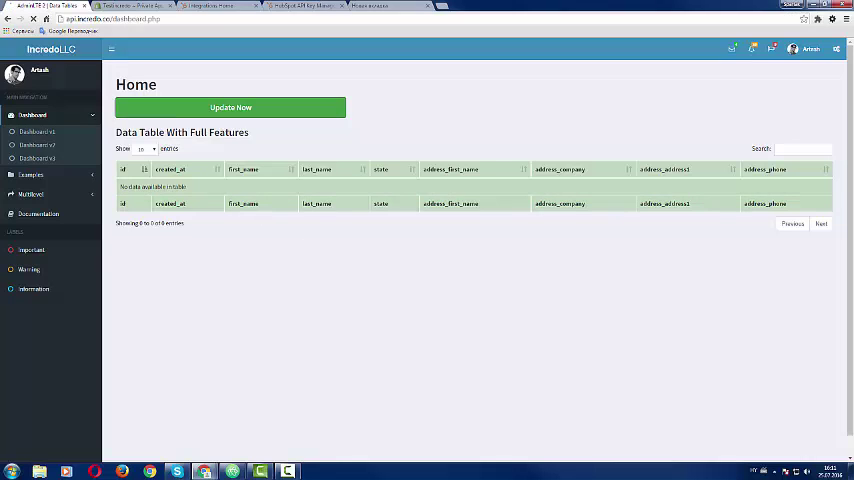
Press Update Now on the Incredo dashboard Home page to sync Shopify data.
{"action": "left_click", "coordinate": [230, 107]}
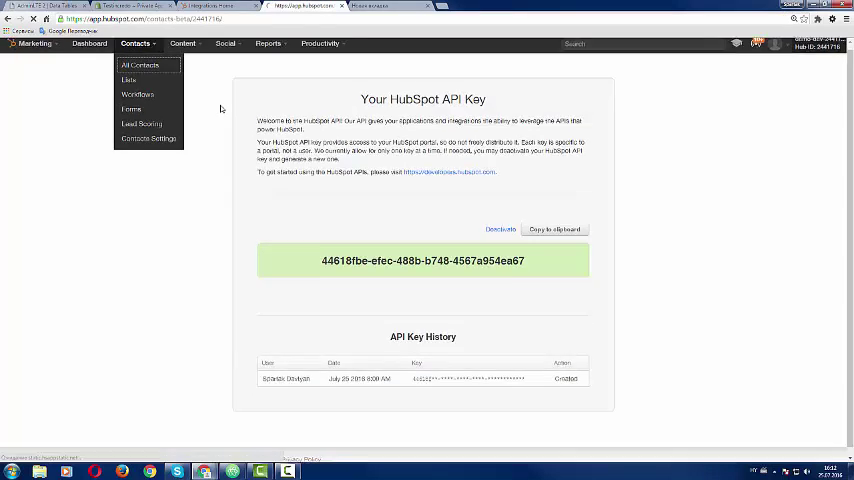
Open HubSpot's All Contacts list from the Contacts menu.
{"action": "left_click", "coordinate": [139, 65]}
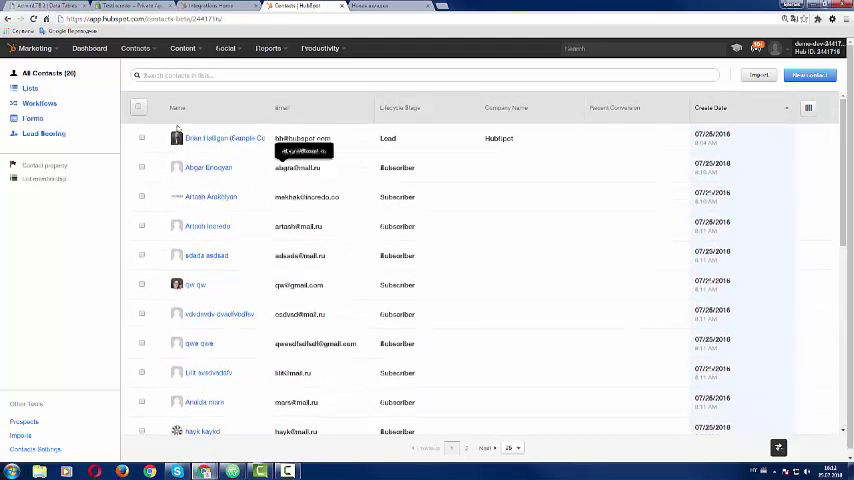
{"action": "mouse_move", "coordinate": [208, 167]}
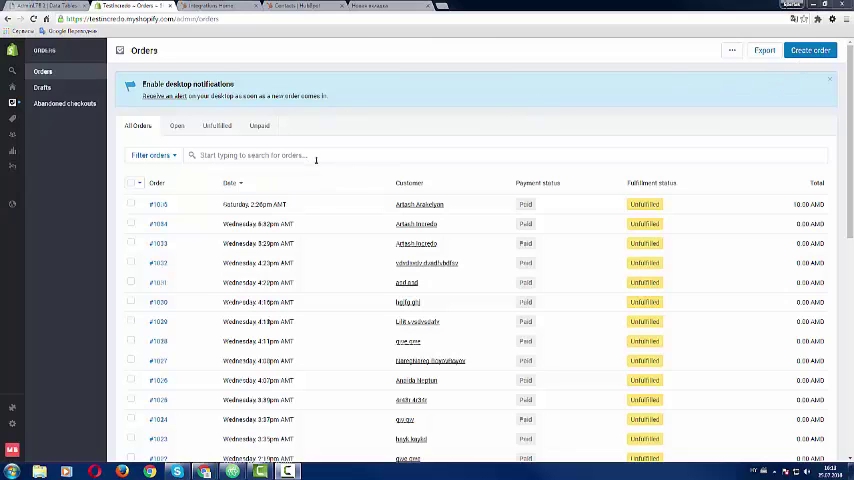
{"action": "mouse_move", "coordinate": [375, 167]}
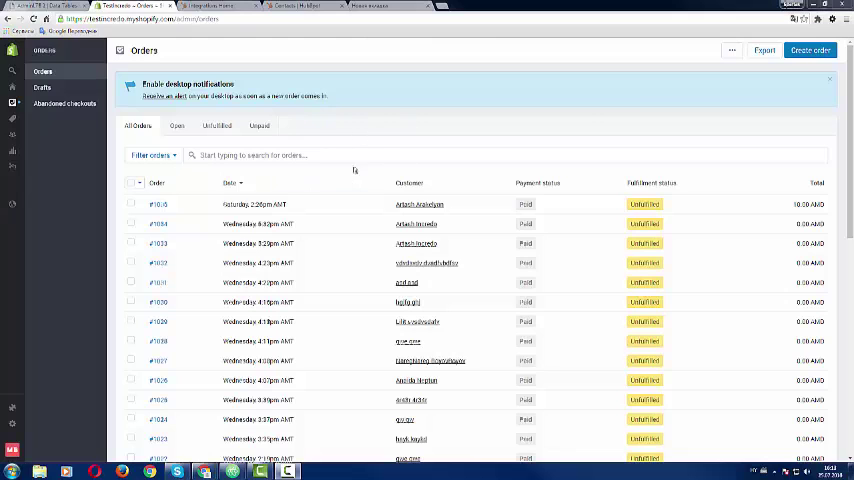
{"action": "mouse_move", "coordinate": [313, 46]}
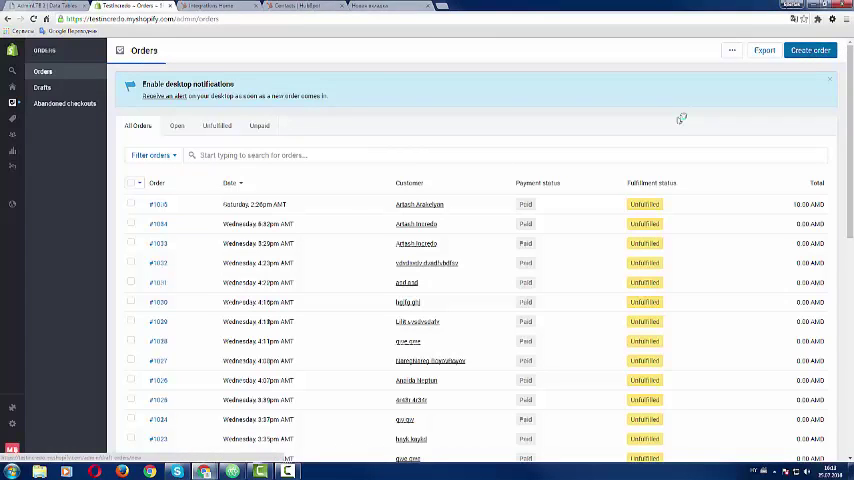
Open a new, empty Create order form from the Shopify Orders page.
{"action": "left_click", "coordinate": [810, 50]}
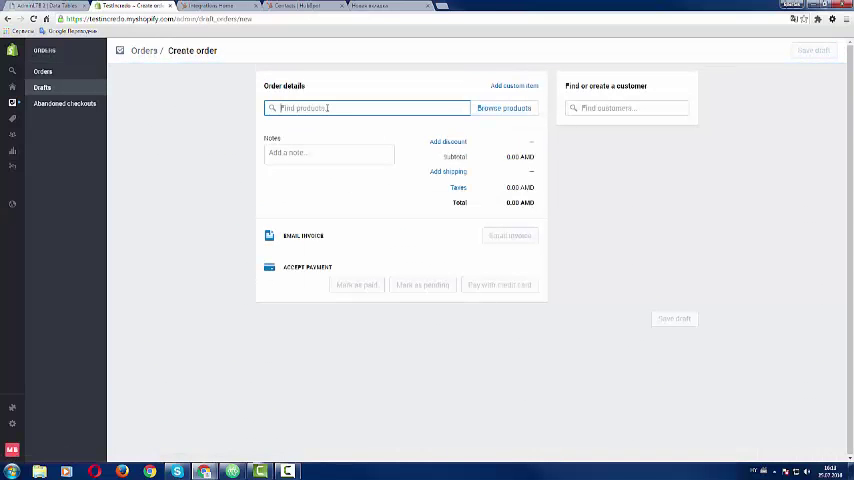
Browse all store products and select Awesome skirt for the new order.
{"action": "left_click", "coordinate": [504, 108]}
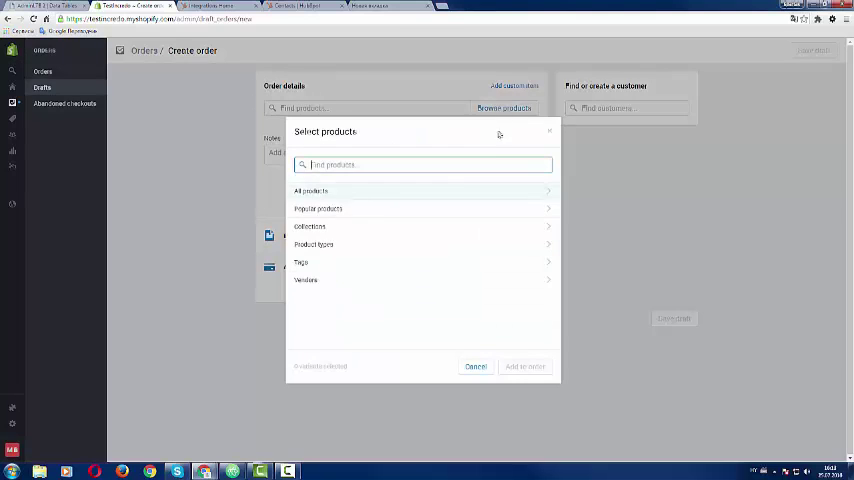
{"action": "left_click", "coordinate": [311, 191]}
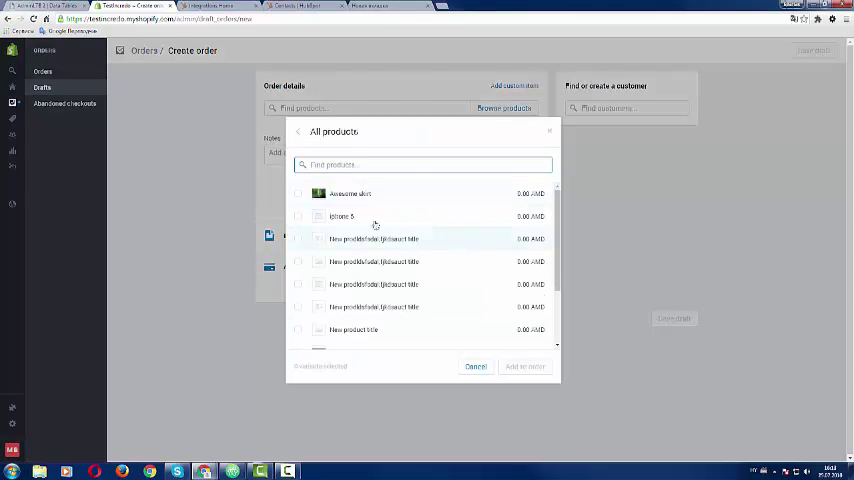
{"action": "left_click", "coordinate": [298, 193]}
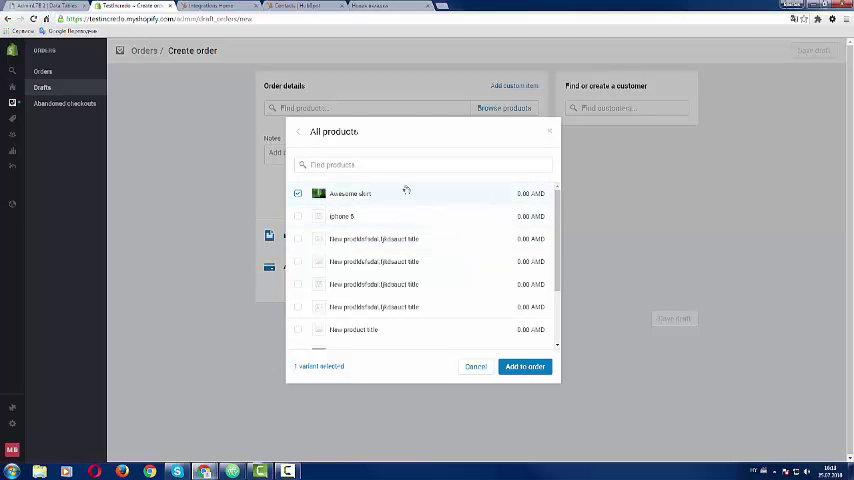
{"action": "mouse_move", "coordinate": [489, 275]}
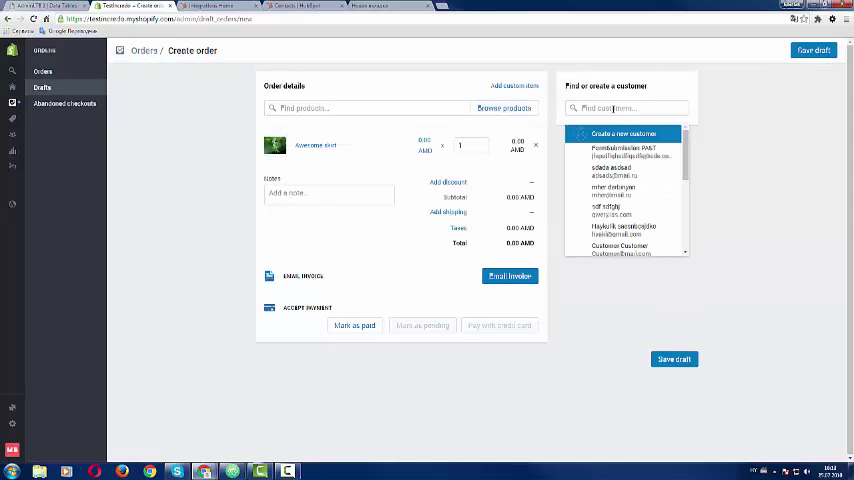
Search the customer box and assign the matching existing customer to the order.
{"action": "scroll", "scroll_direction": "down", "scroll_amount": 3}
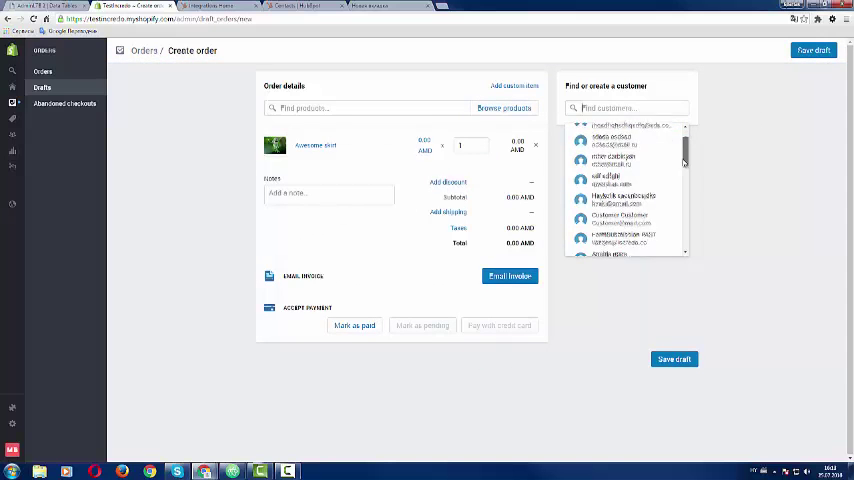
{"action": "scroll", "scroll_direction": "down", "scroll_amount": 3}
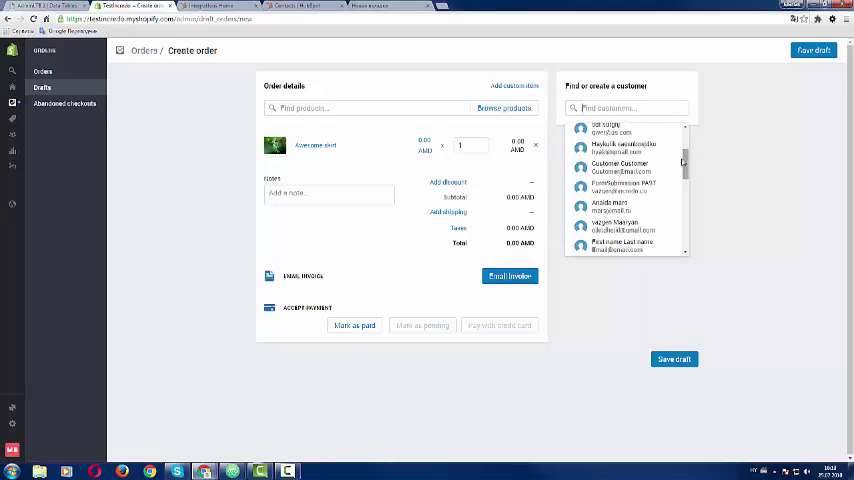
{"action": "type", "text": "ab"}
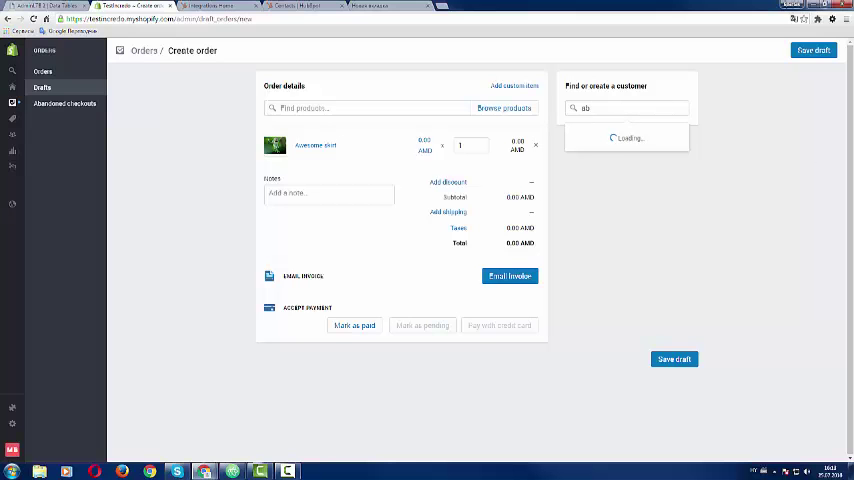
{"action": "type", "text": "en"}
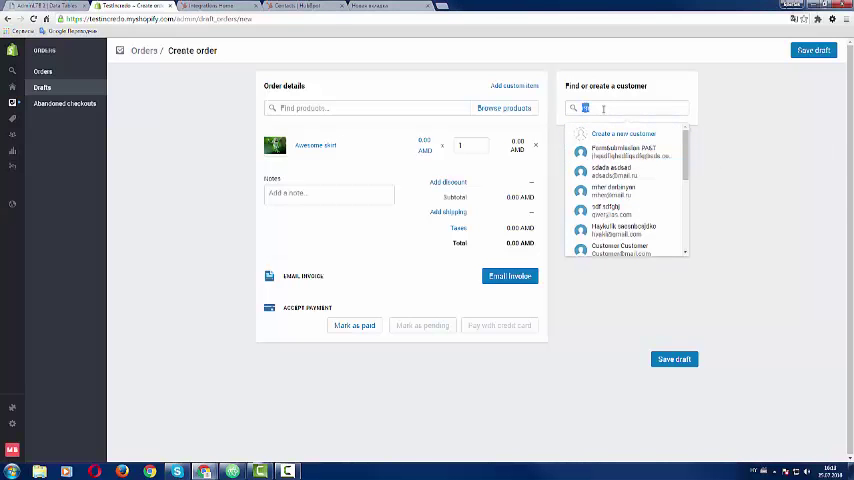
{"action": "type", "text": "en"}
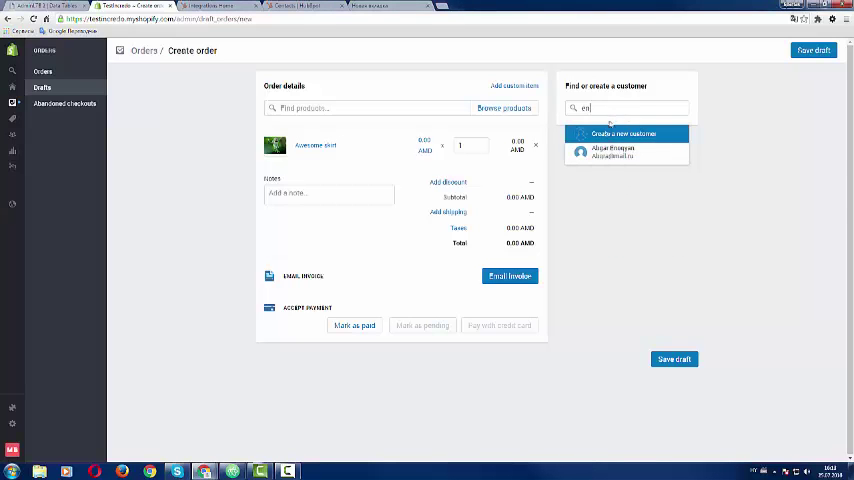
{"action": "left_click", "coordinate": [612, 148]}
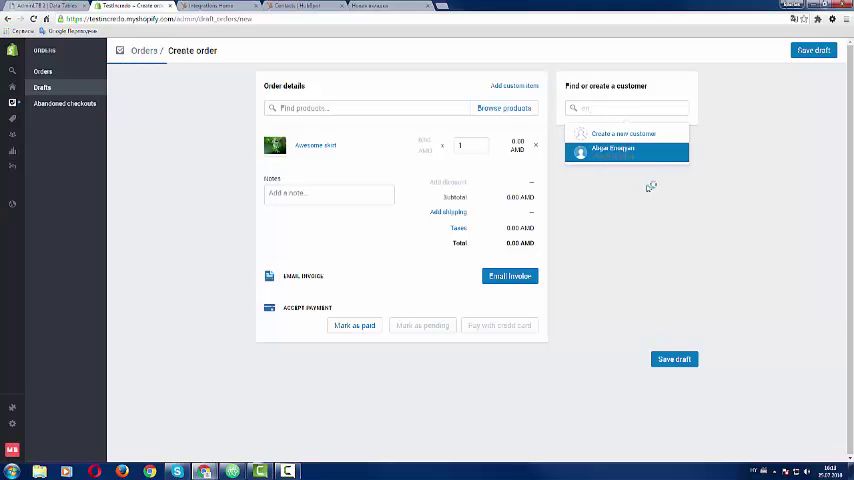
{"action": "left_click", "coordinate": [613, 149]}
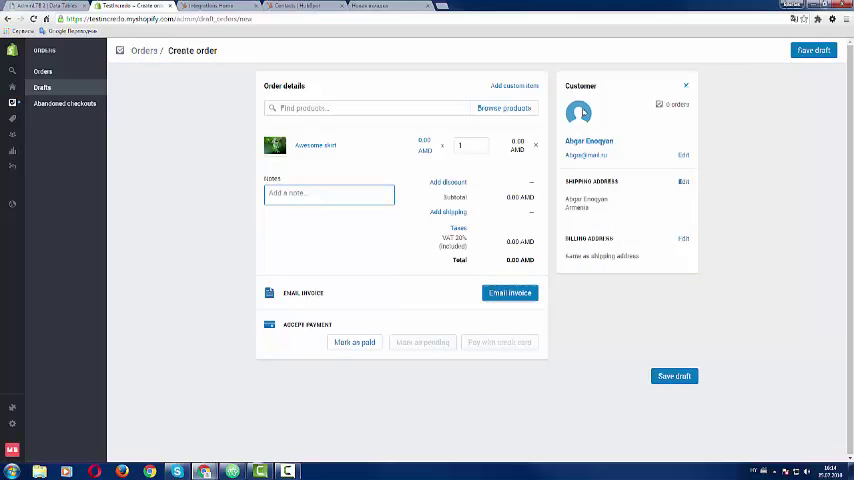
{"action": "mouse_move", "coordinate": [558, 163]}
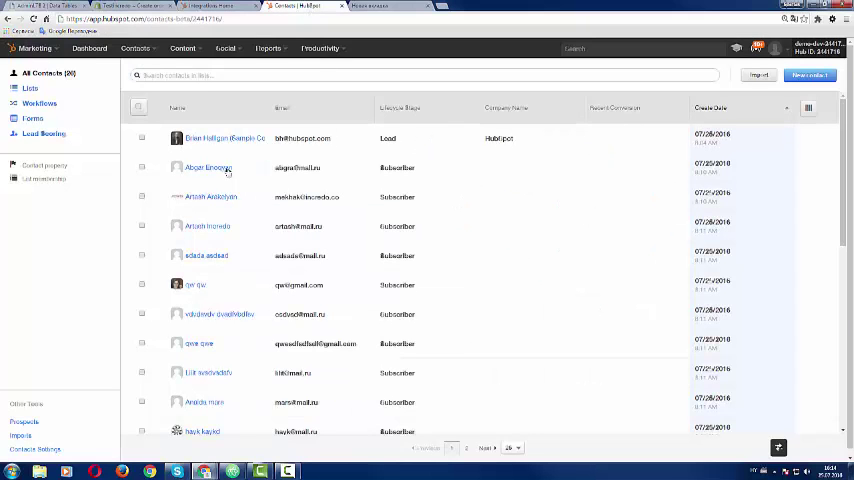
Open the order customer's contact record from the HubSpot contact list.
{"action": "left_click", "coordinate": [208, 167]}
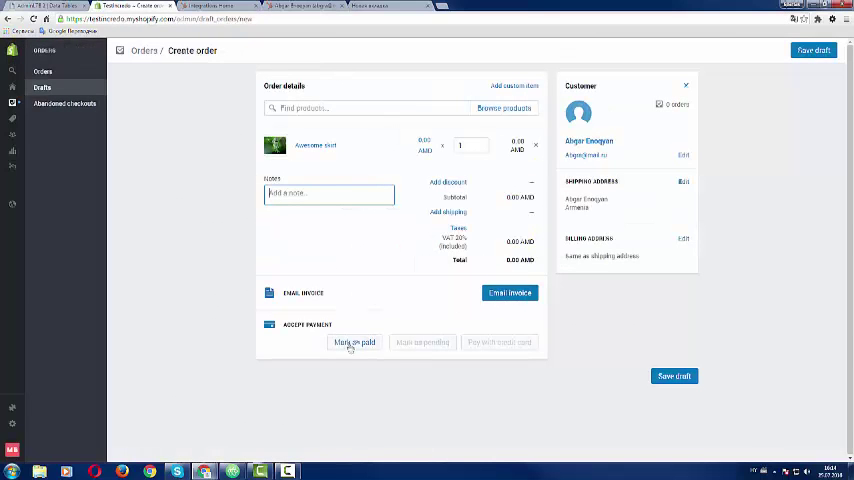
Mark draft #D35 as paid and create the completed order.
{"action": "left_click", "coordinate": [354, 342]}
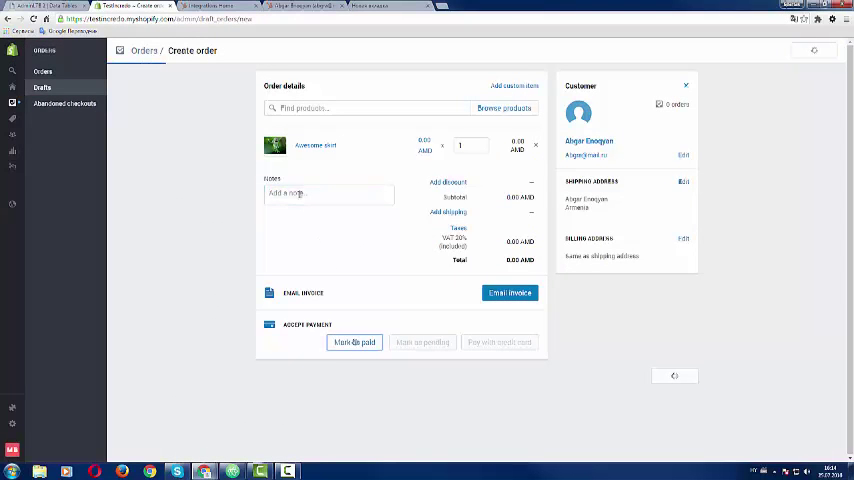
{"action": "left_click", "coordinate": [354, 342]}
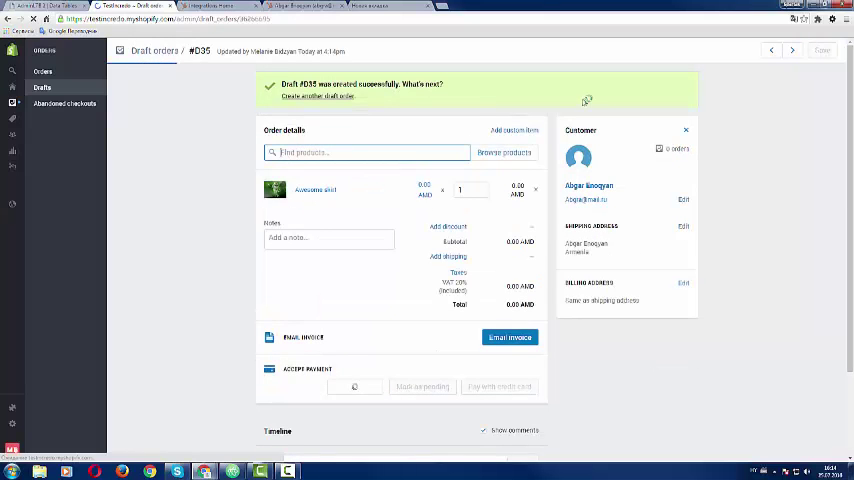
{"action": "left_click", "coordinate": [354, 387]}
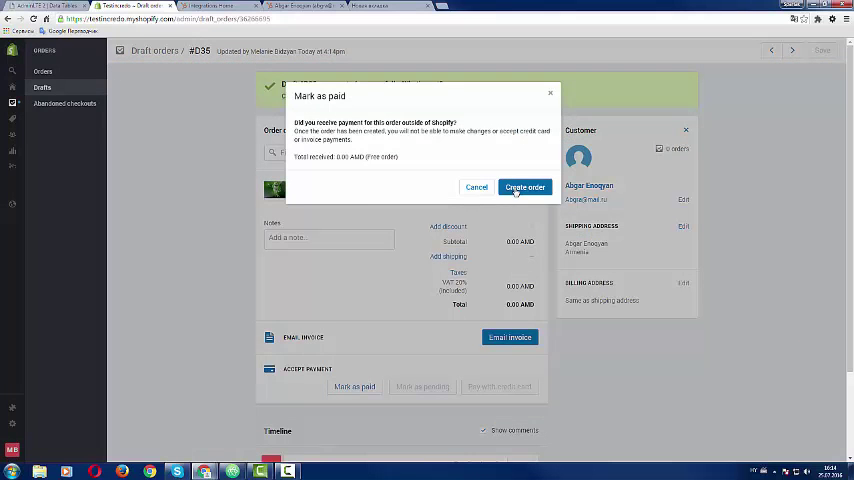
{"action": "left_click", "coordinate": [525, 187]}
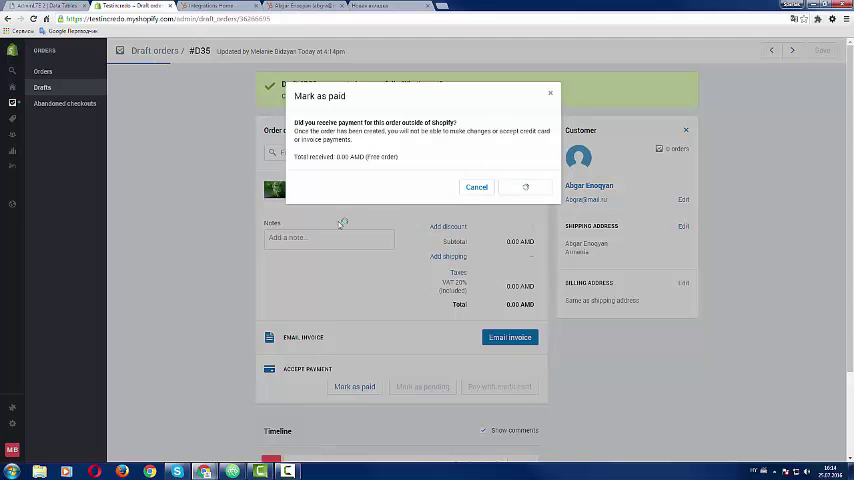
{"action": "left_click", "coordinate": [524, 187]}
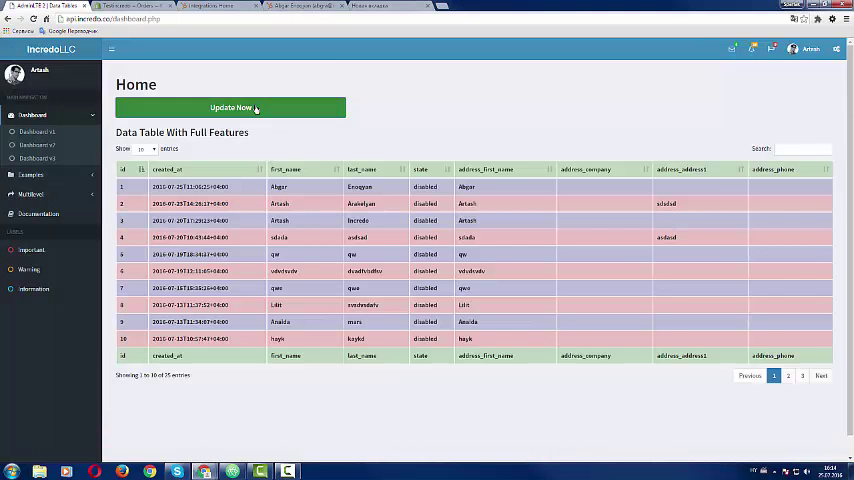
Start an immediate Shopify-to-HubSpot sync with the Update Now button.
{"action": "left_click", "coordinate": [230, 107]}
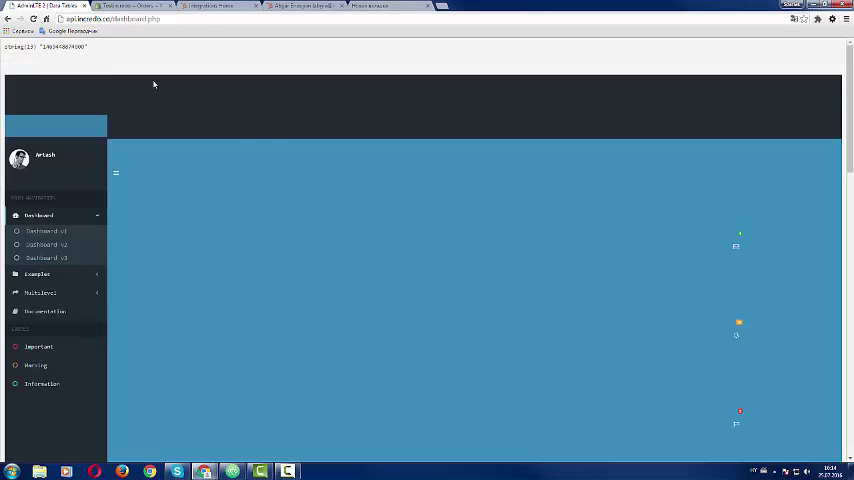
{"action": "mouse_move", "coordinate": [186, 48]}
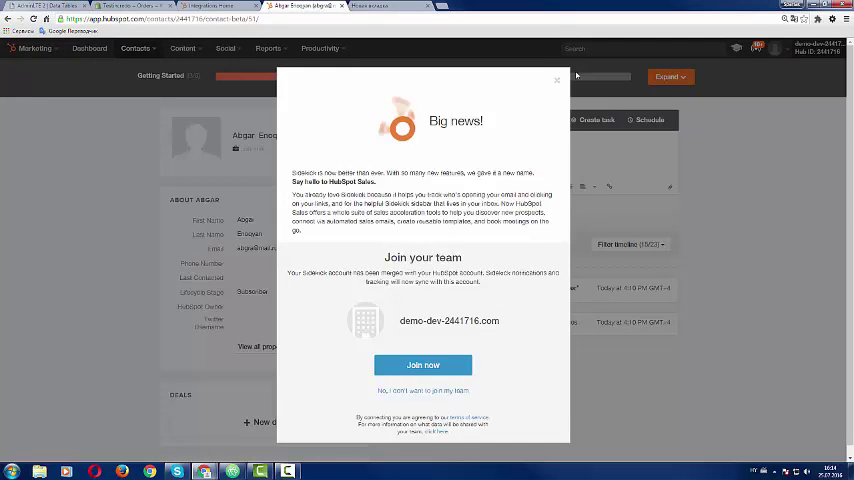
Dismiss the 'Big news!' Sidekick popup to reveal the new-order timeline note.
{"action": "left_click", "coordinate": [556, 80]}
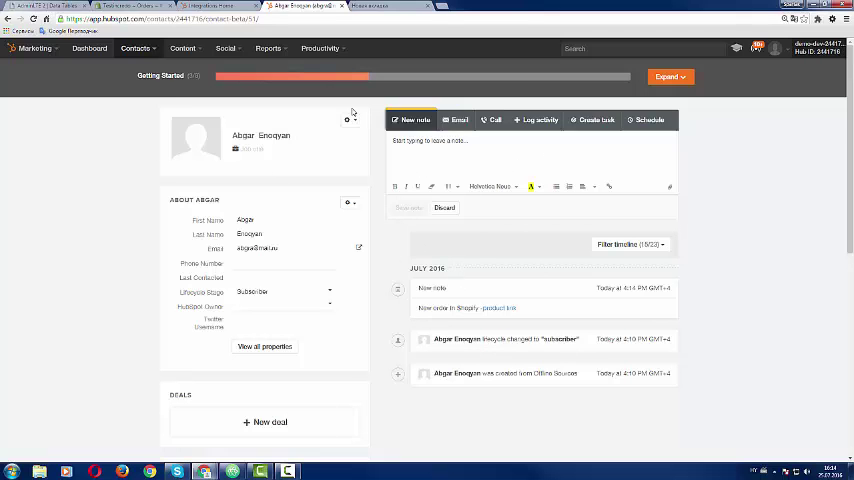
{"action": "mouse_move", "coordinate": [407, 296]}
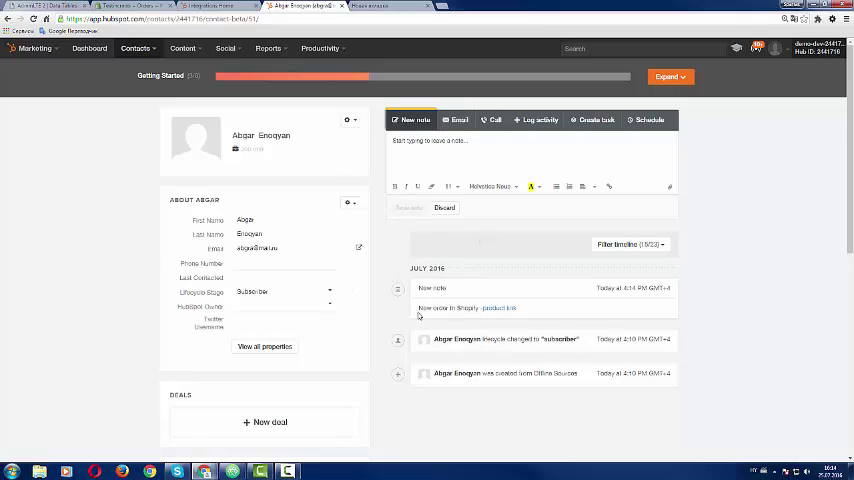
{"action": "mouse_move", "coordinate": [597, 265]}
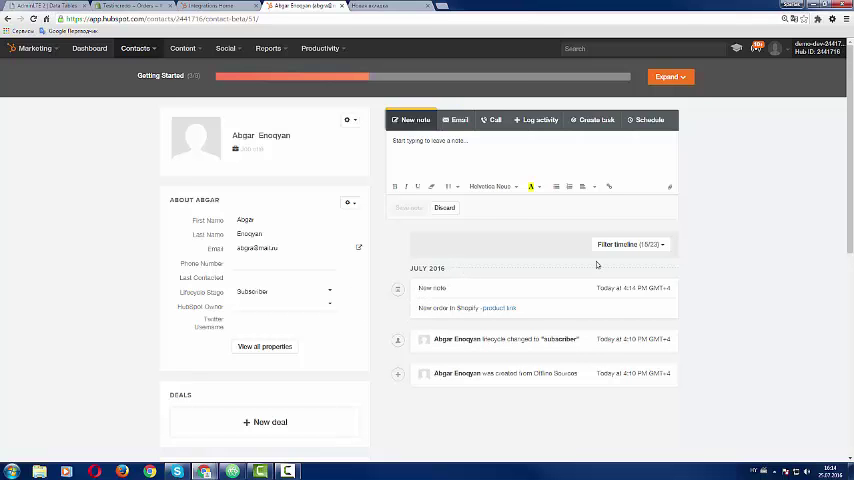
{"action": "mouse_move", "coordinate": [527, 344]}
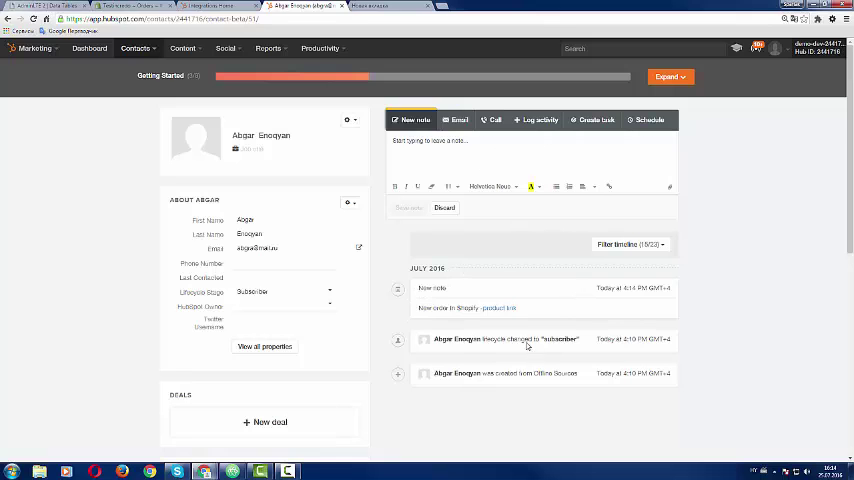
{"action": "mouse_move", "coordinate": [470, 320]}
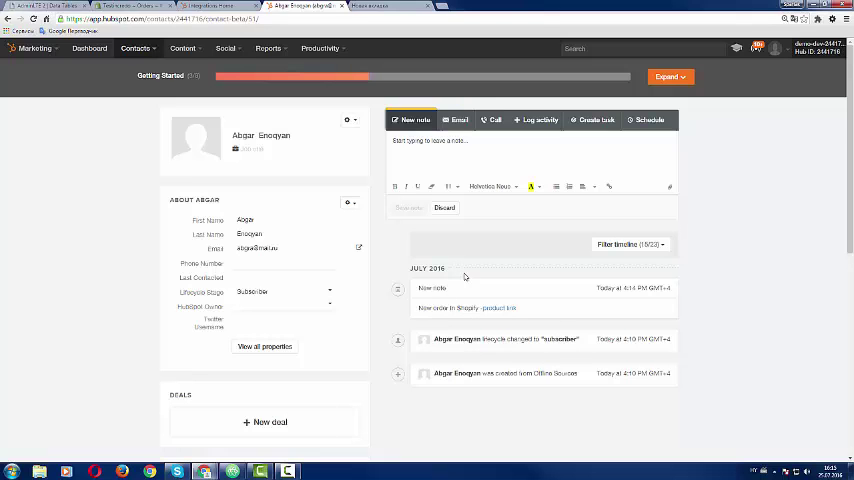
{"action": "mouse_move", "coordinate": [474, 274]}
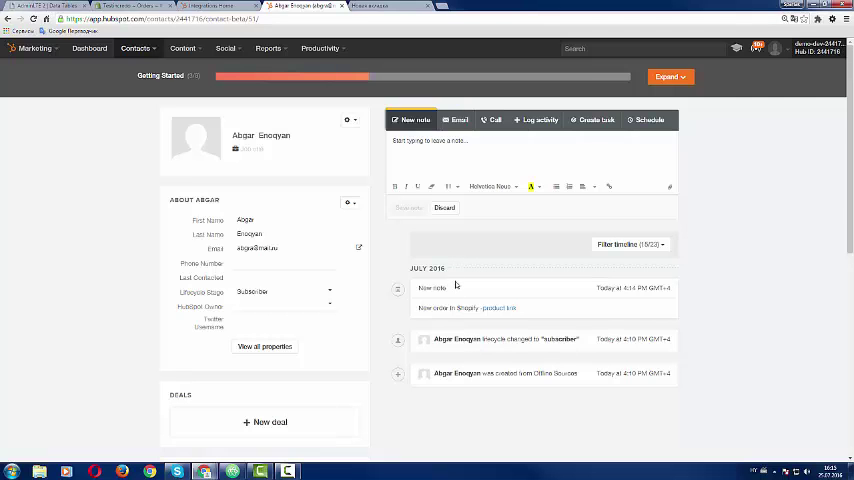
{"action": "mouse_move", "coordinate": [450, 287]}
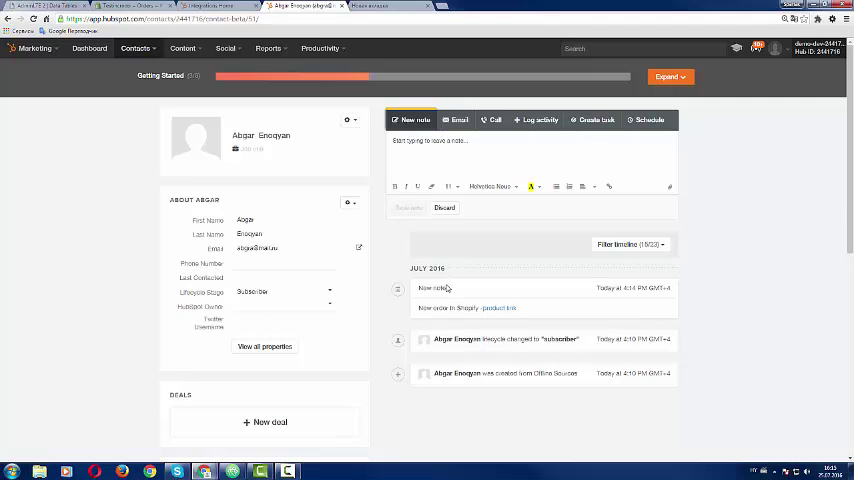